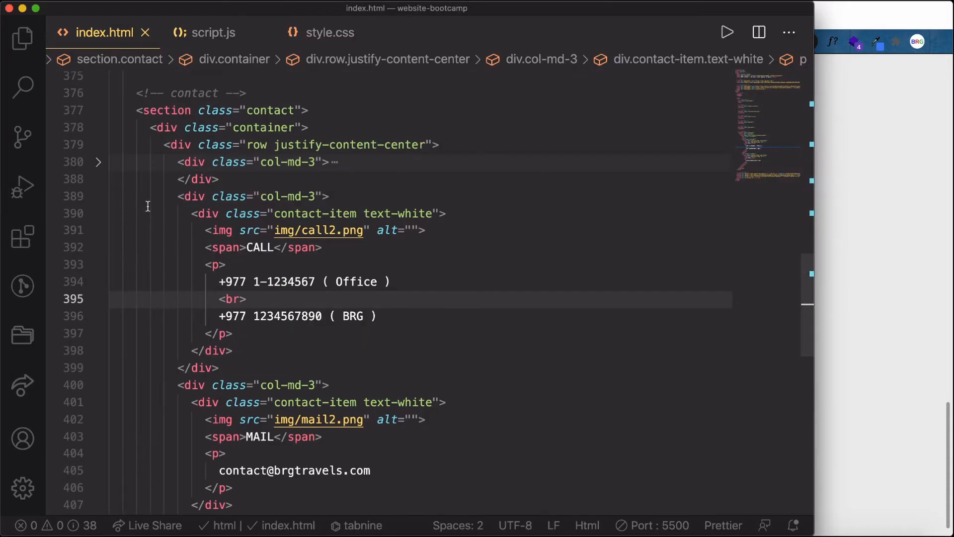
- Add a footer with an h5 reading 'Copyright © 2021 BRG Travels. All rights reserved', classed text-center
{"action": "left_click", "coordinate": [98, 110]}
{"action": "type", "text": "<footer>"}
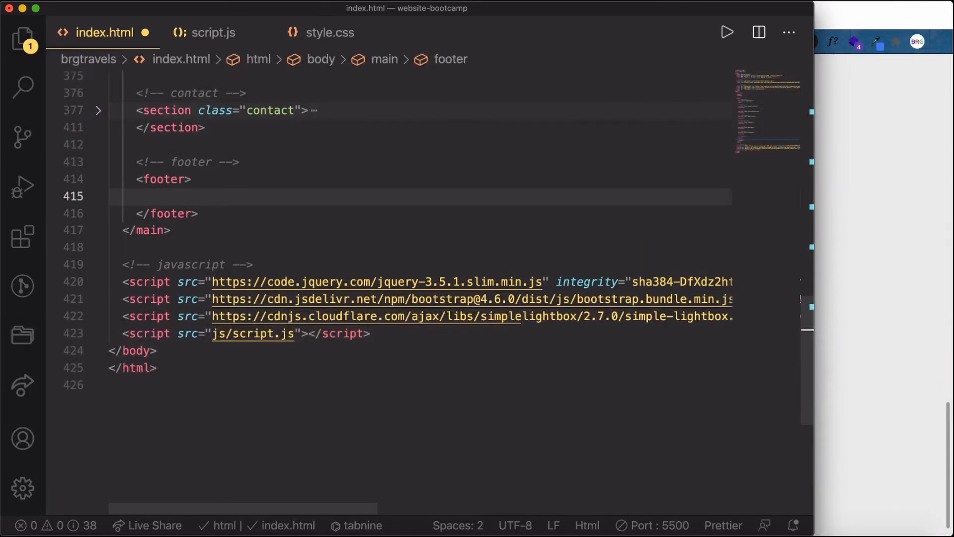
{"action": "type", "text": "h5></h5>"}
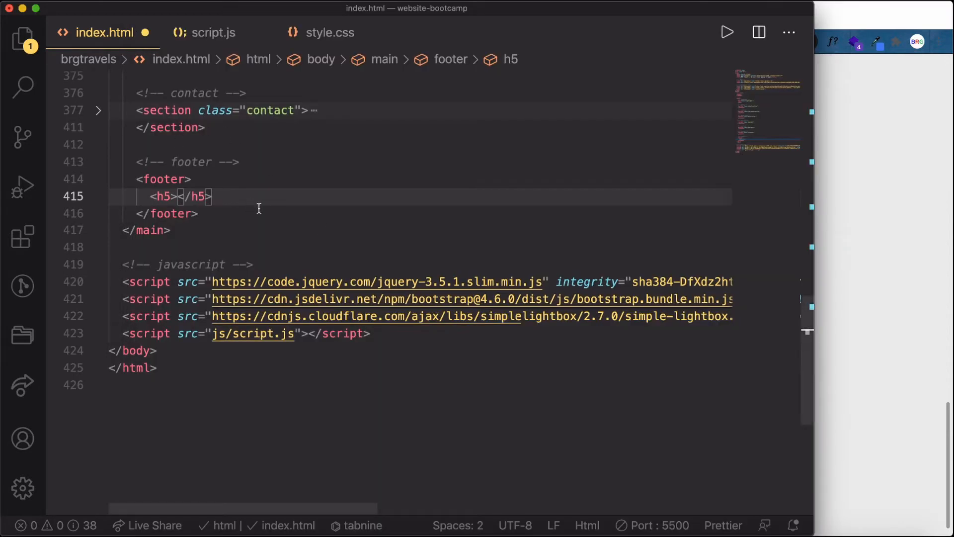
{"action": "type", "text": "Copyright © 2021 BRG Travels. All rights reserved"}
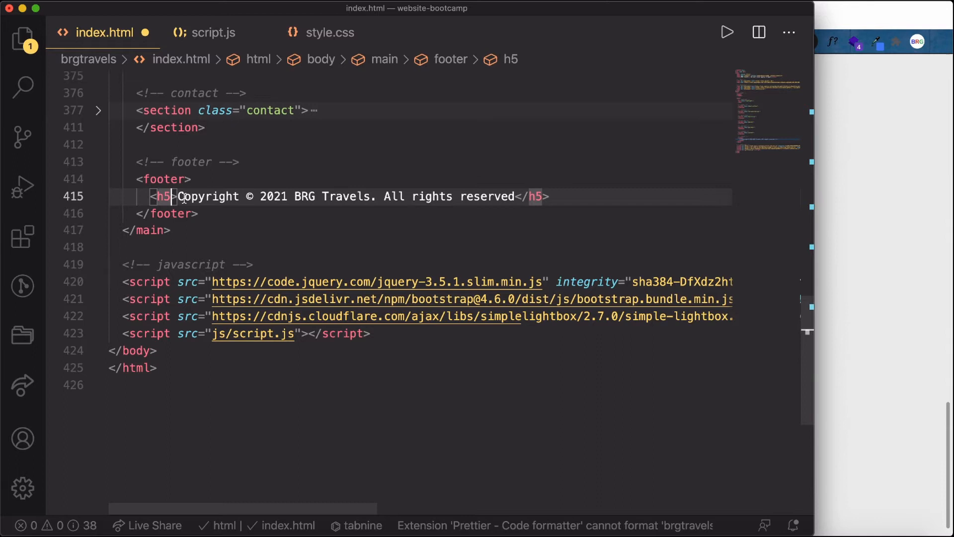
{"action": "type", "text": "clas"}
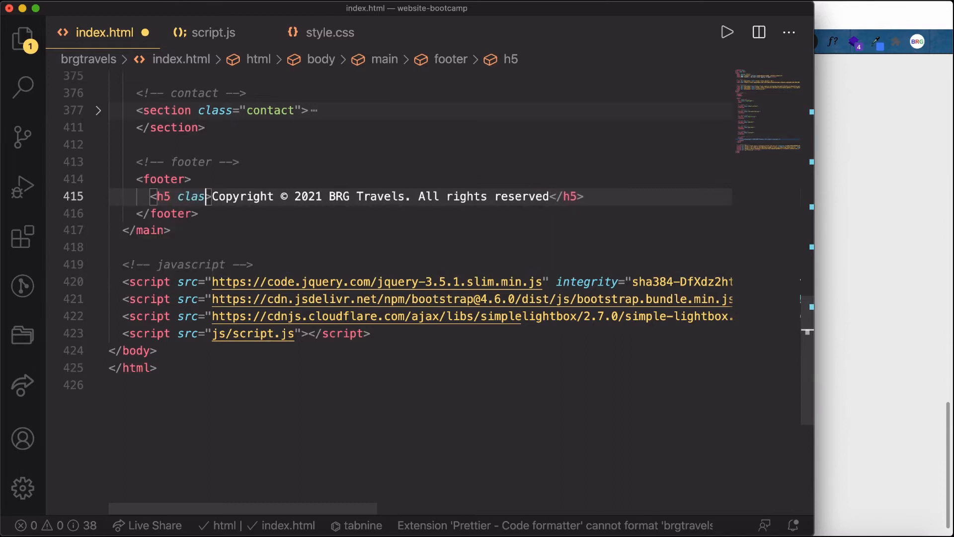
{"action": "type", "text": "te"}
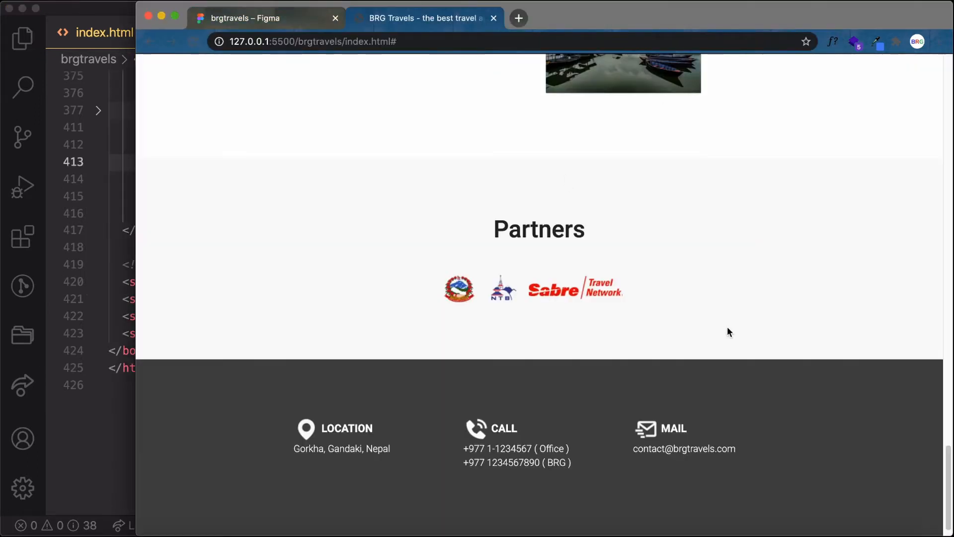
{"action": "scroll", "scroll_direction": "down", "scroll_amount": 3}
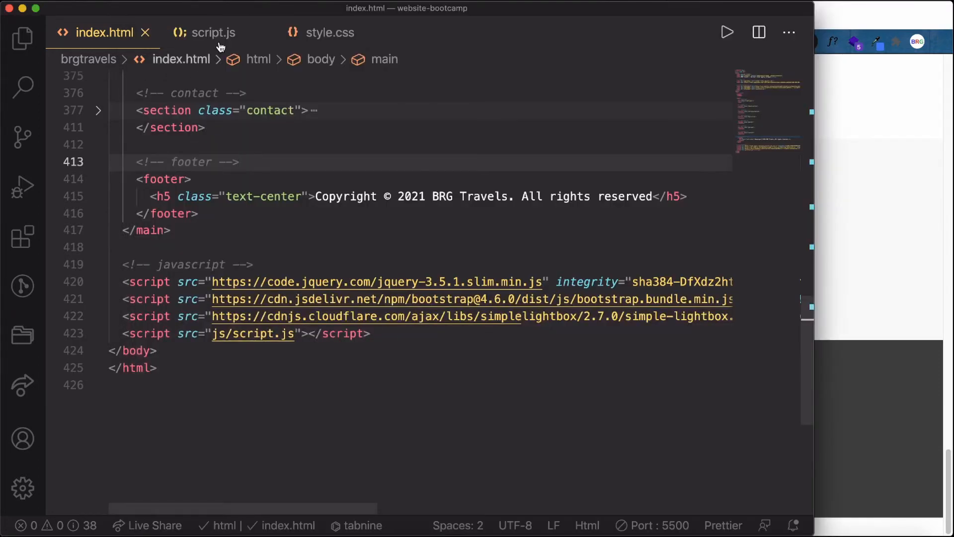
- In style.css, add a /* footer */ block giving footer background-color #222
{"action": "left_click", "coordinate": [330, 32]}
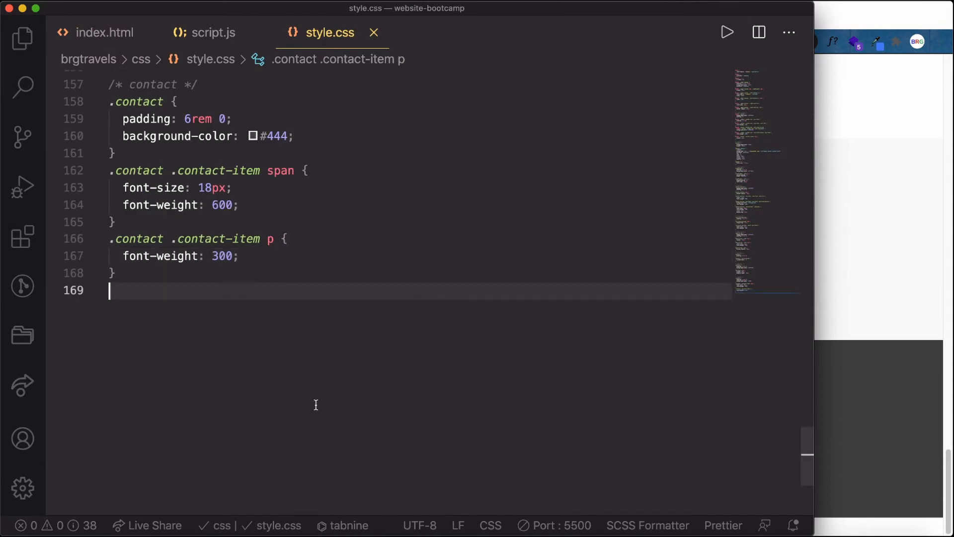
{"action": "type", "text": "/* footer */"}
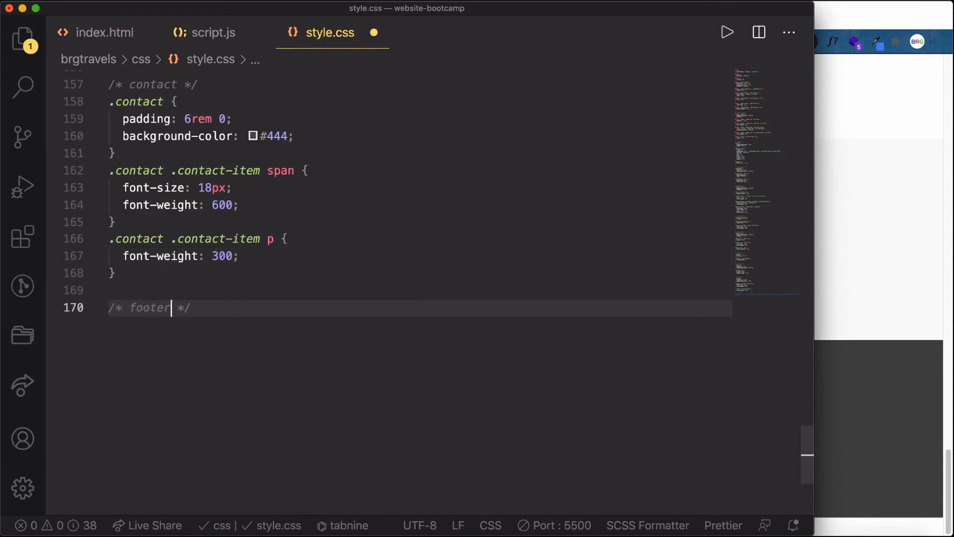
{"action": "type", "text": "footer"}
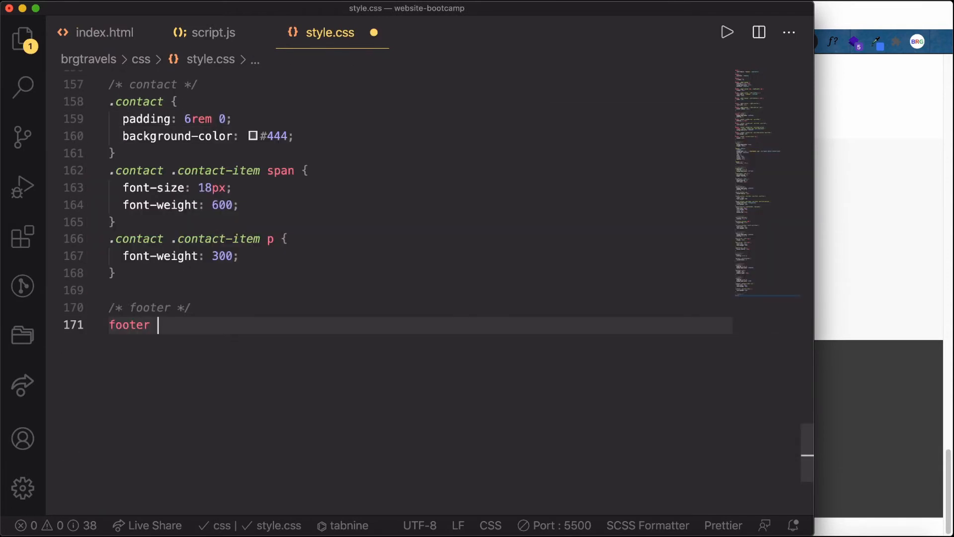
{"action": "type", "text": "{"}
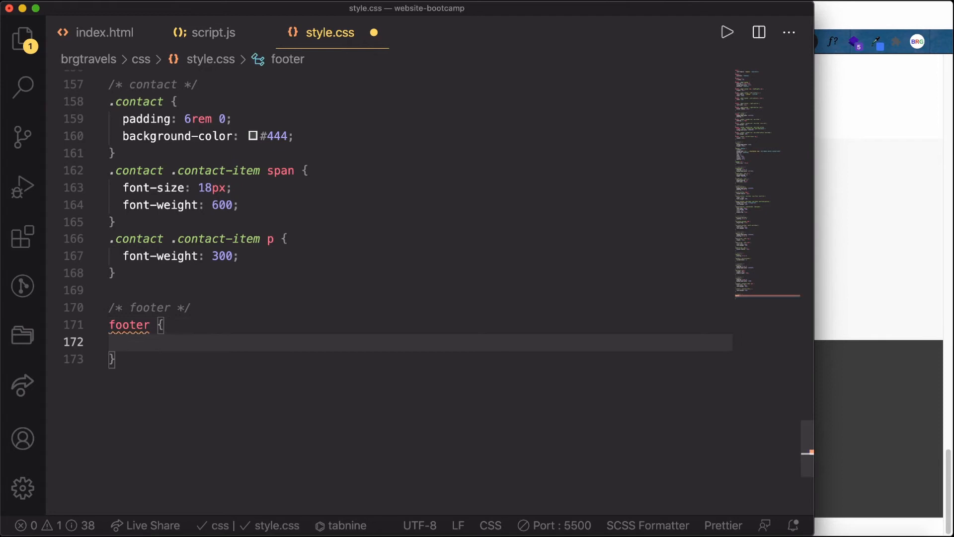
{"action": "type", "text": "background-color:"}
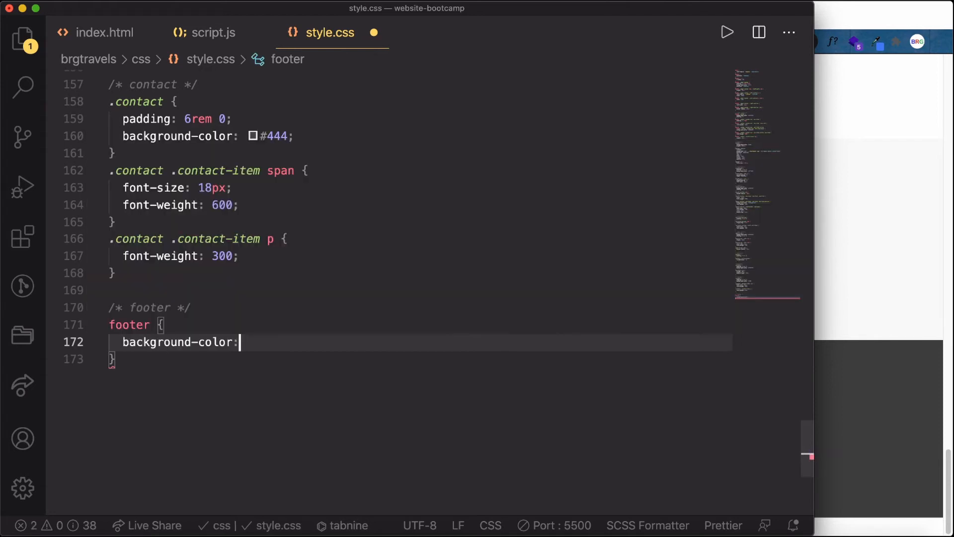
{"action": "type", "text": "#222;"}
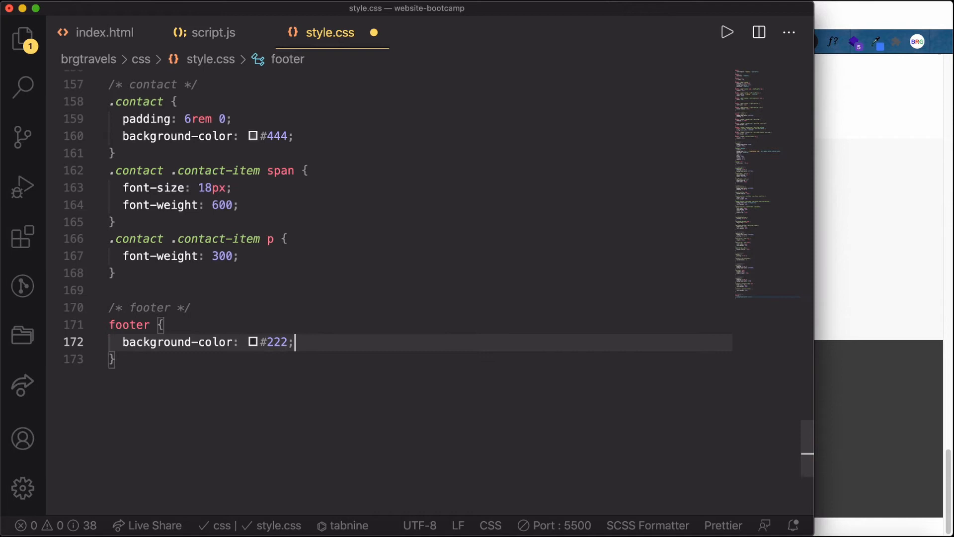
- Add a footer p rule with white #fff text colour
{"action": "type", "text": "footer"}
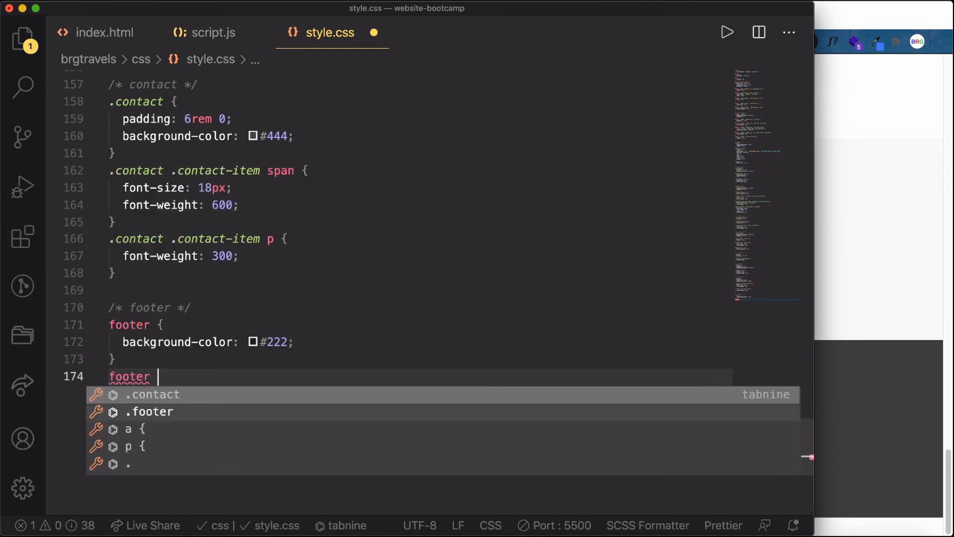
{"action": "type", "text": "p {"}
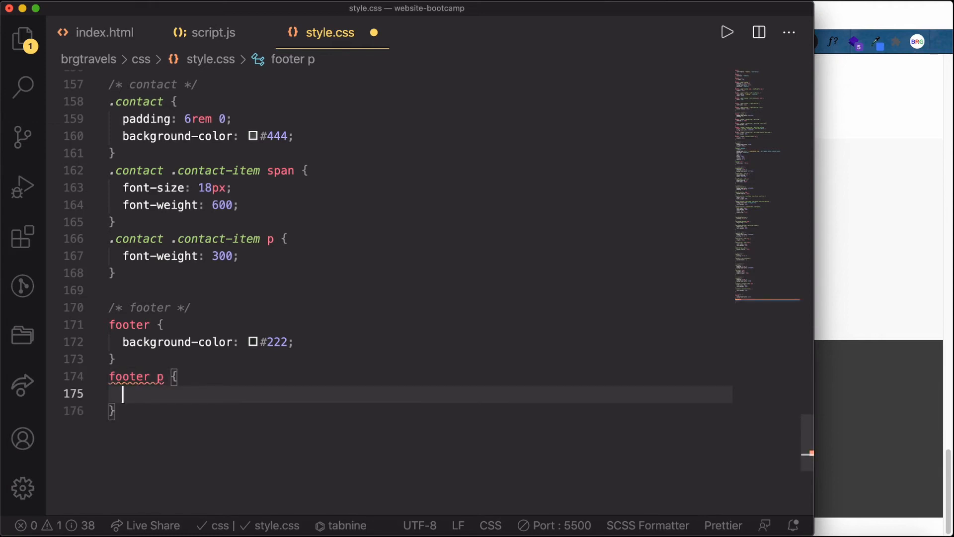
{"action": "type", "text": "color: #fff;"}
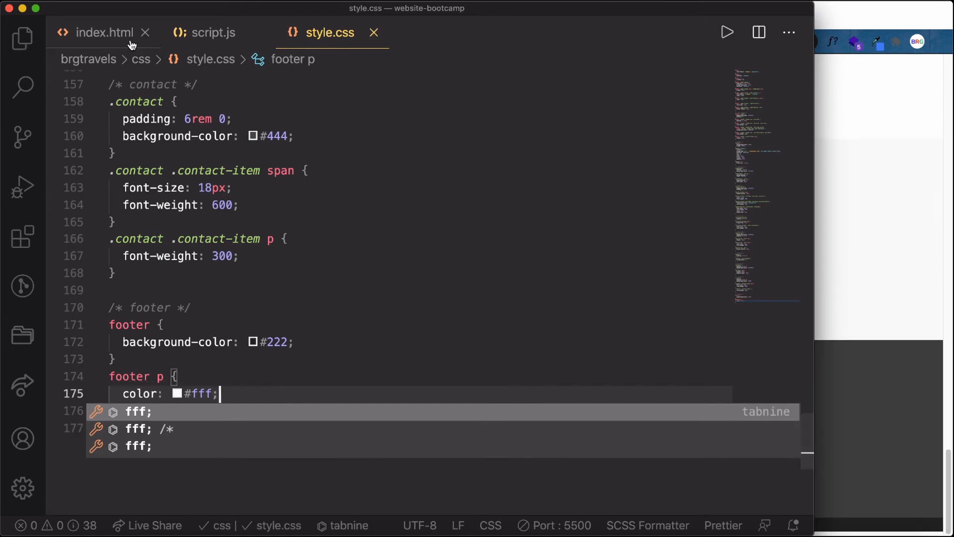
{"action": "left_click", "coordinate": [105, 32]}
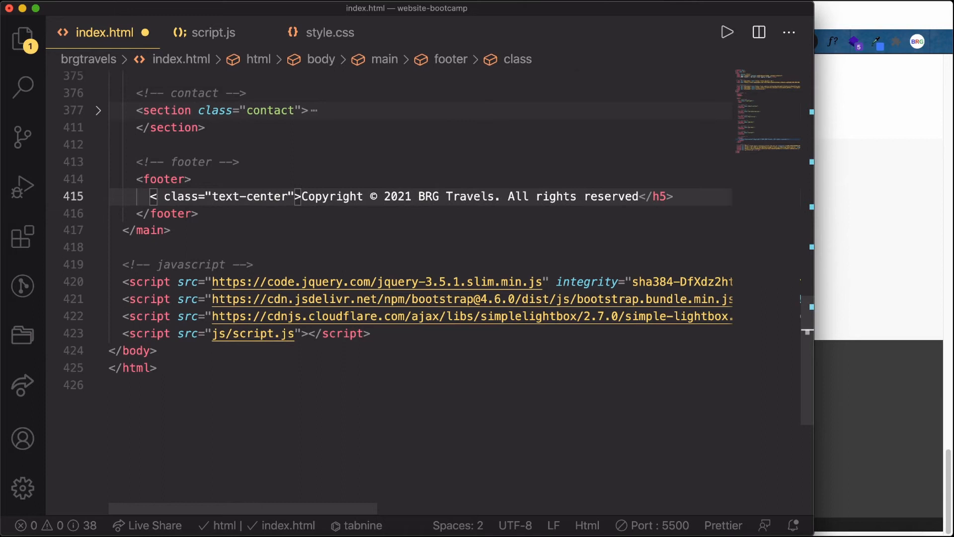
- Replace the copyright line's h5 tag with a p tag in index.html
{"action": "type", "text": "p {"}
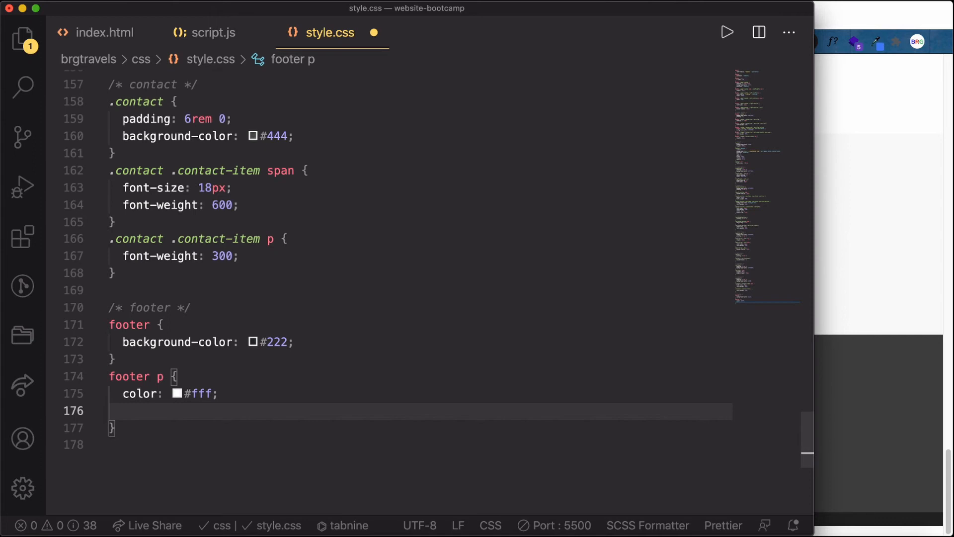
- Give footer padding 0.25rem 0 and footer p font-weight 300 plus a margin-bottom
{"action": "type", "text": "font-weight: 300;"}
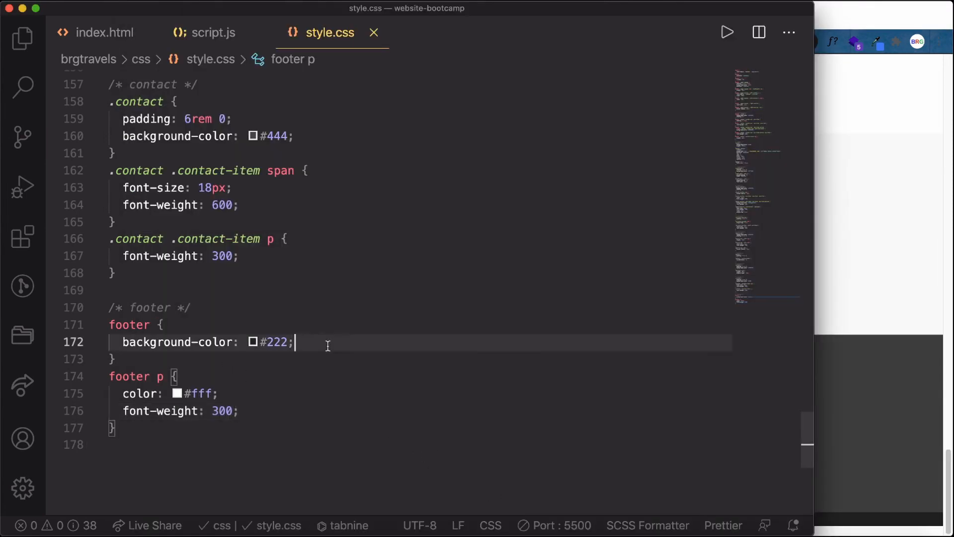
{"action": "type", "text": "padding: 0.2"}
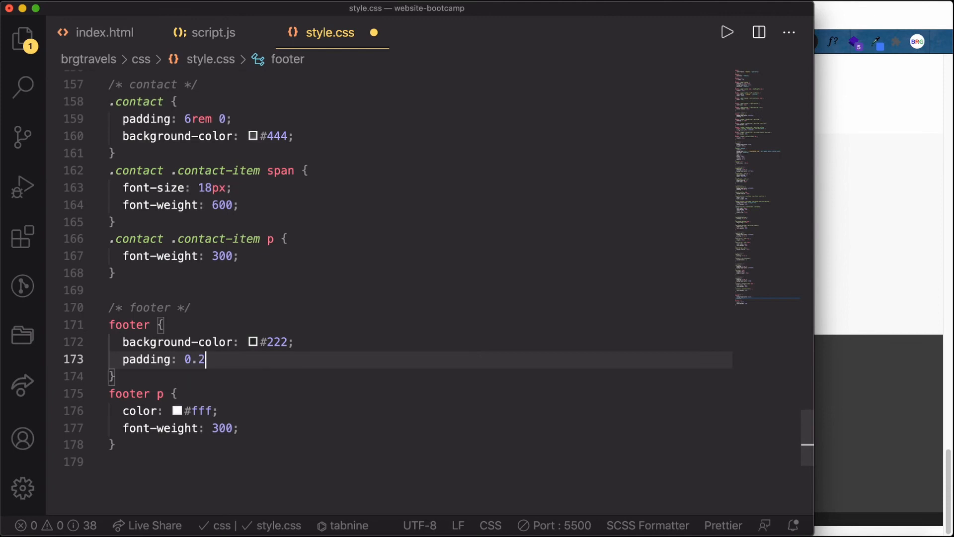
{"action": "type", "text": "5rem;"}
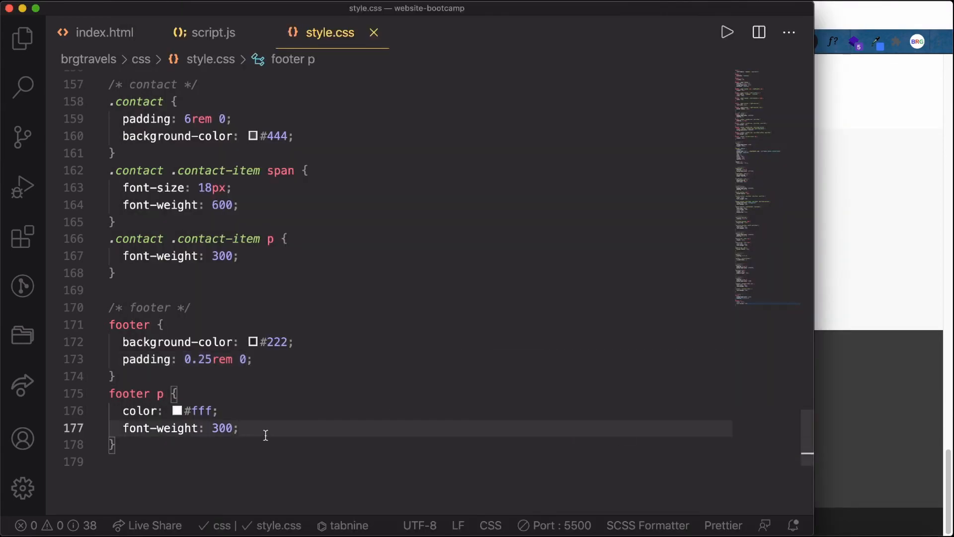
{"action": "type", "text": "margin-bo"}
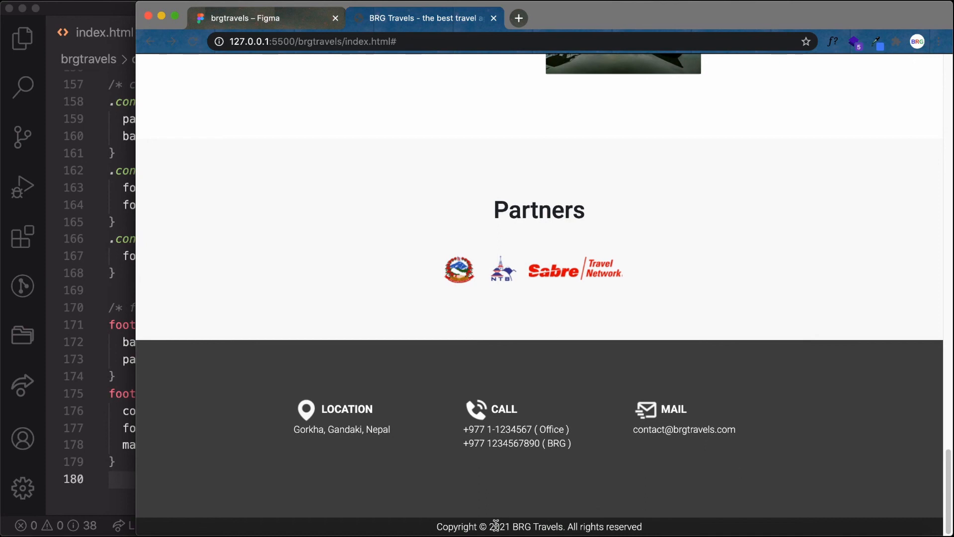
{"action": "mouse_move", "coordinate": [734, 383]}
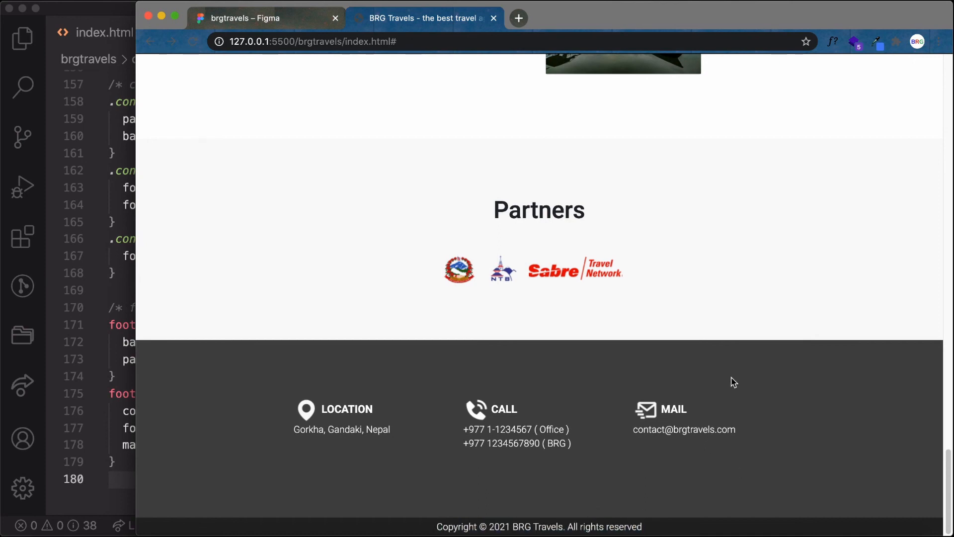
{"action": "mouse_move", "coordinate": [142, 166]}
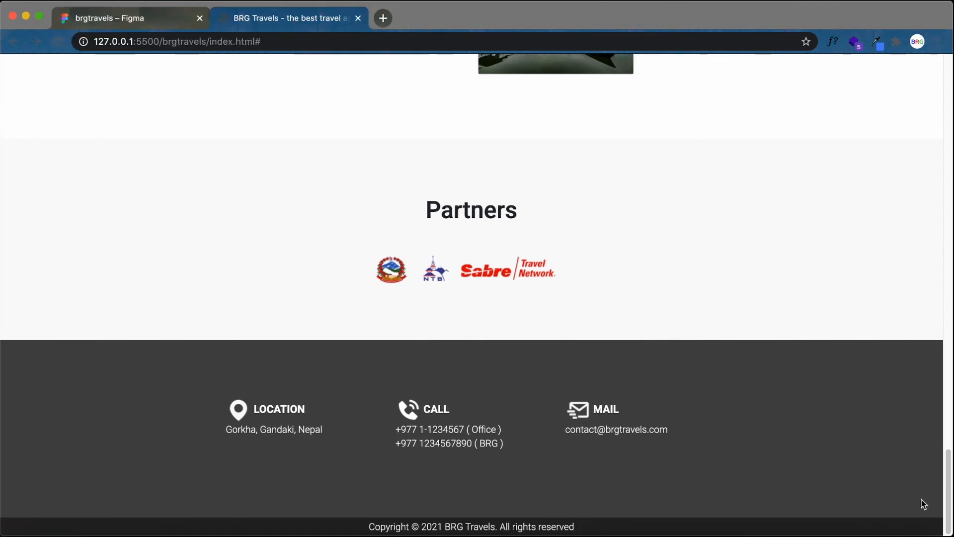
- Scroll to the dark copyright footer in Chrome, then back up to the hero banner
{"action": "scroll", "scroll_direction": "down", "scroll_amount": 3}
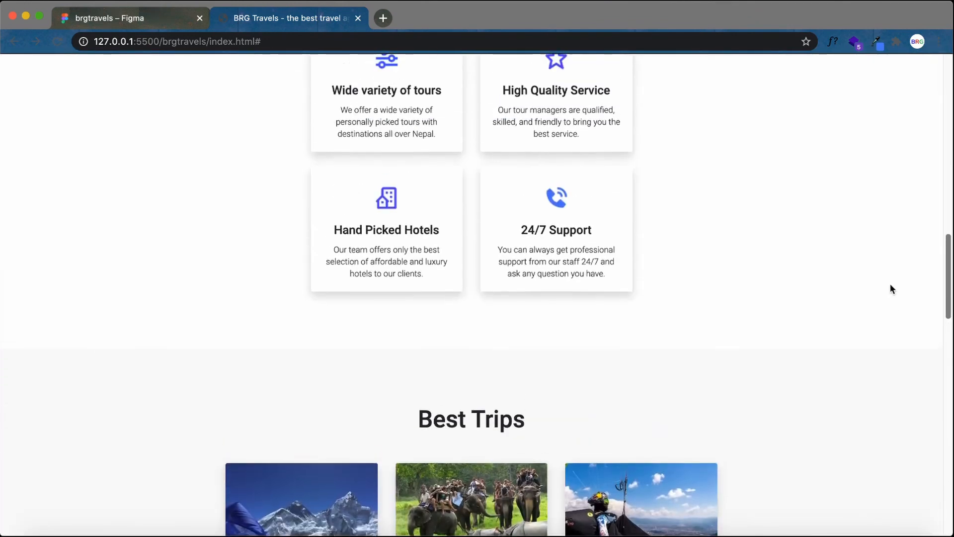
{"action": "scroll", "scroll_direction": "up", "scroll_amount": 3}
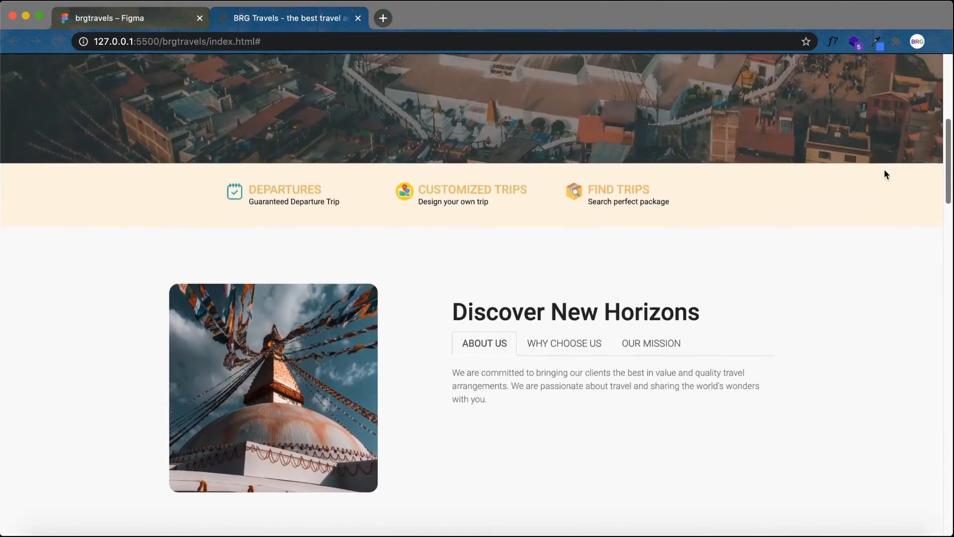
{"action": "scroll", "scroll_direction": "up", "scroll_amount": 3}
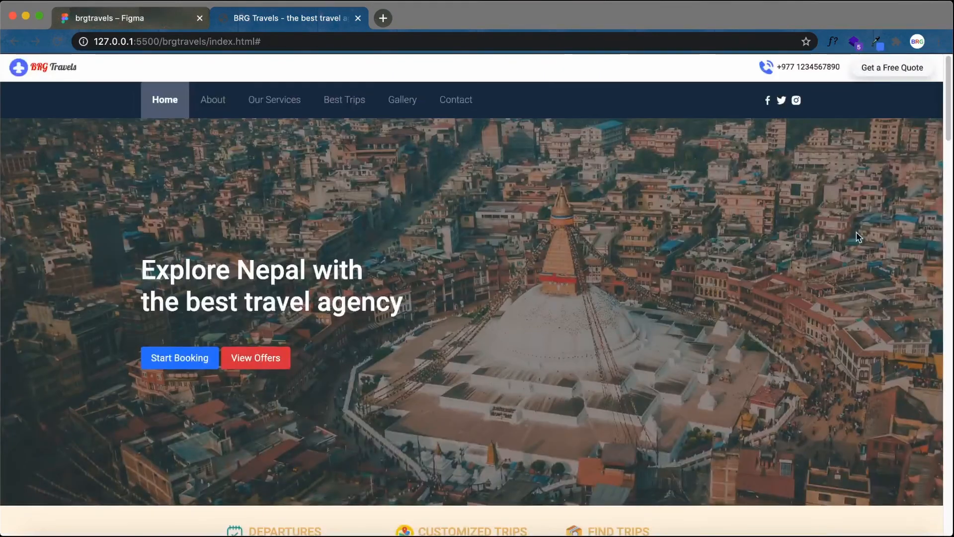